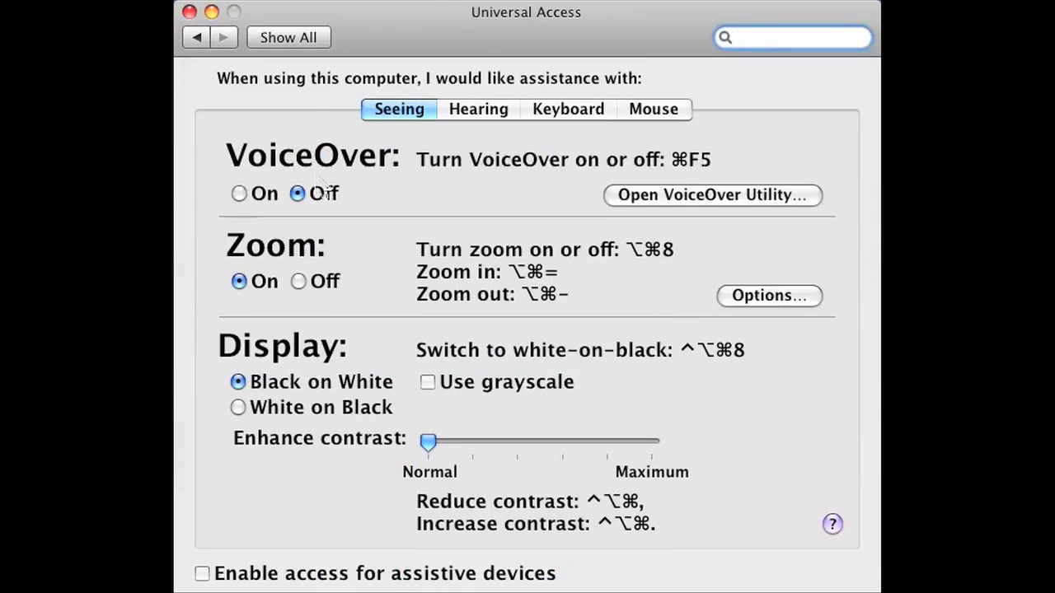
Leave the Universal Access pane, with zoom on, and return to the System Preferences overview
left_click(791, 37)
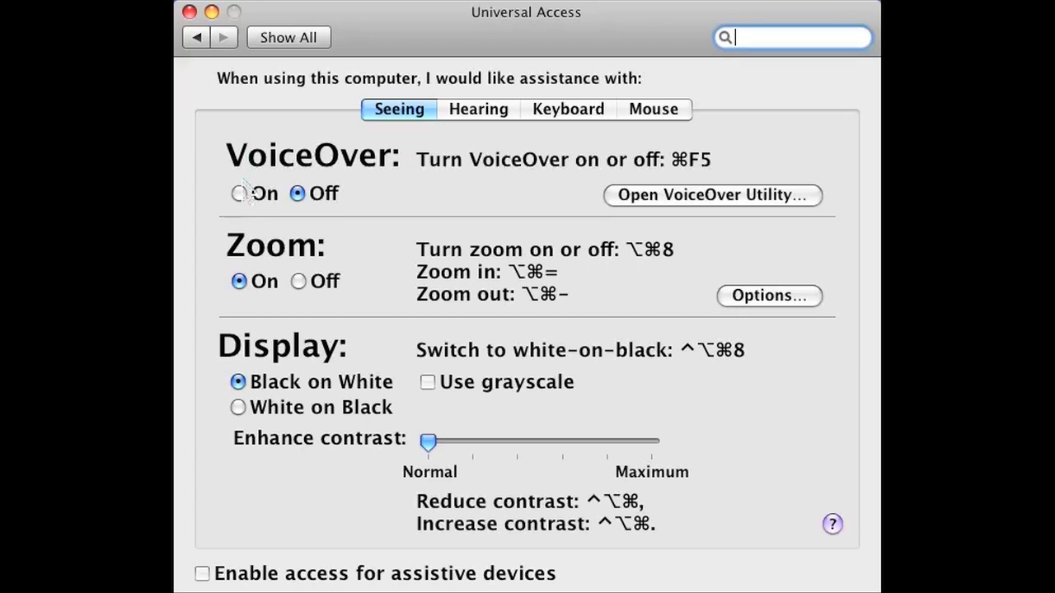
left_click(239, 192)
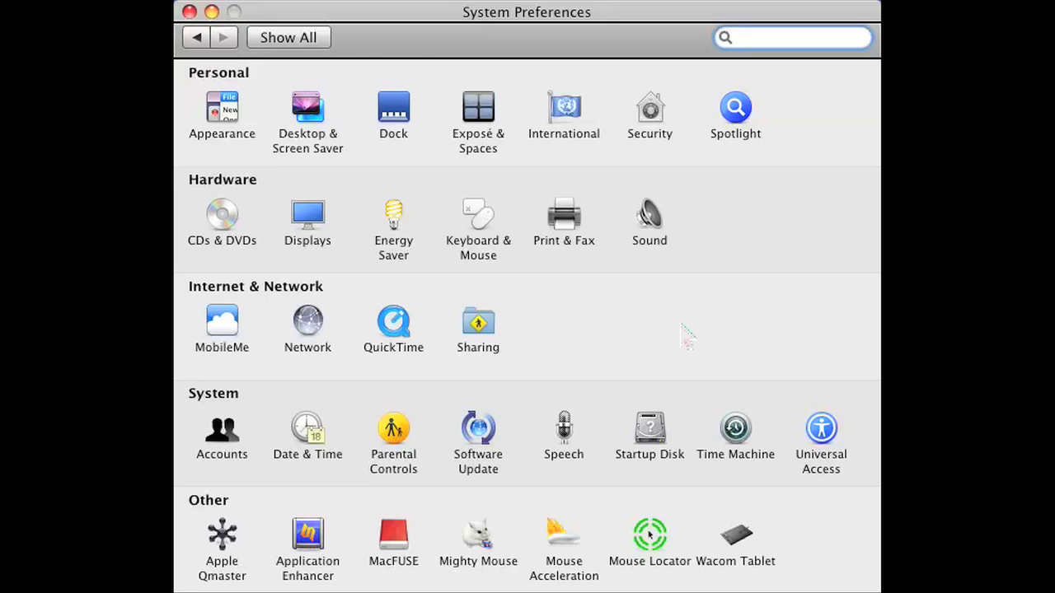
left_click(795, 38)
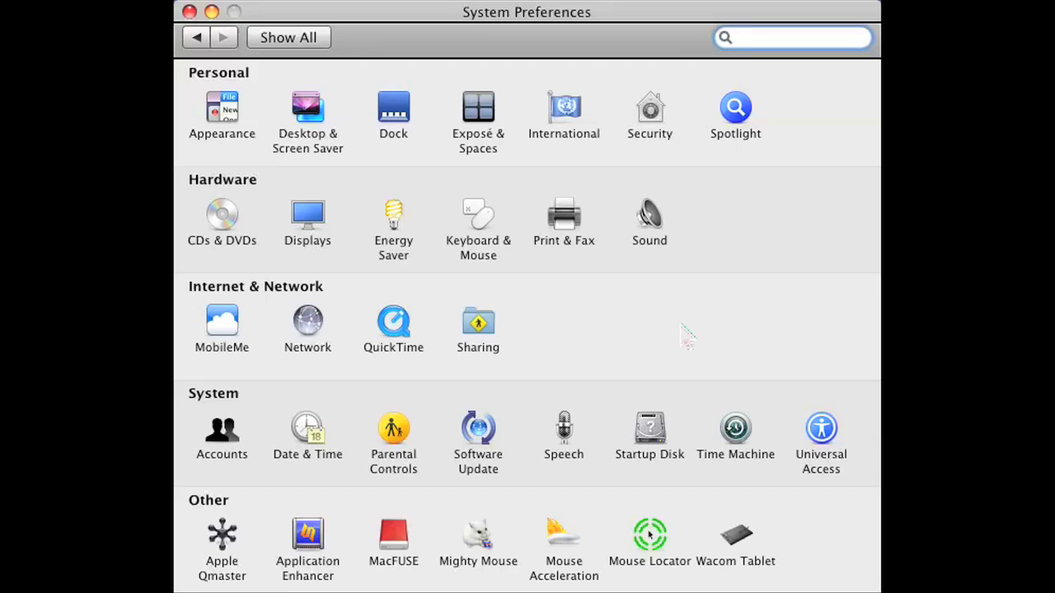
left_click(796, 38)
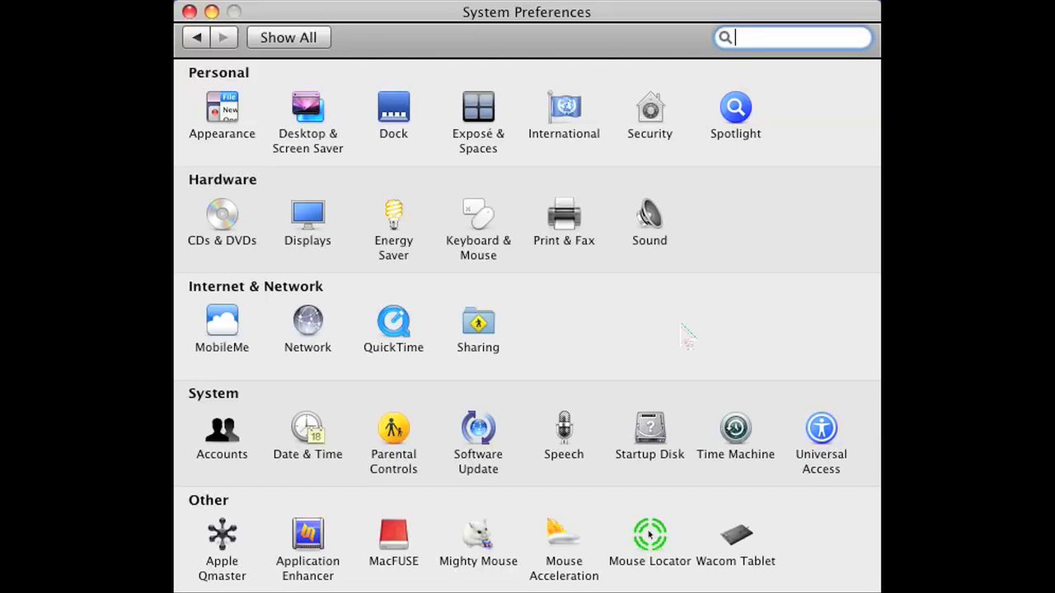